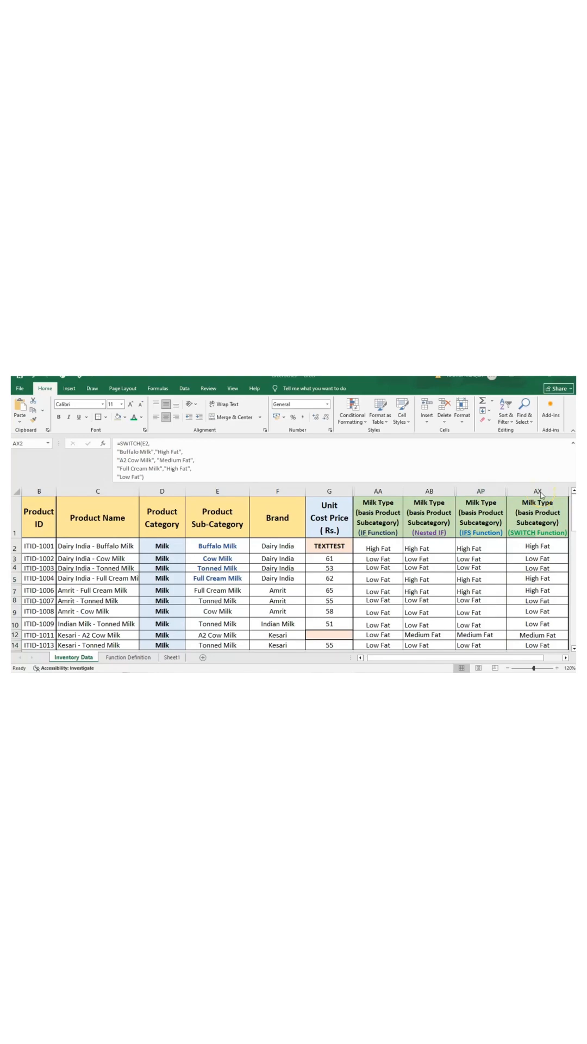
Step: Begin a fresh "=SWITCH(" formula in cell AX2, replacing the existing one
{"action": "left_click", "coordinate": [536, 546]}
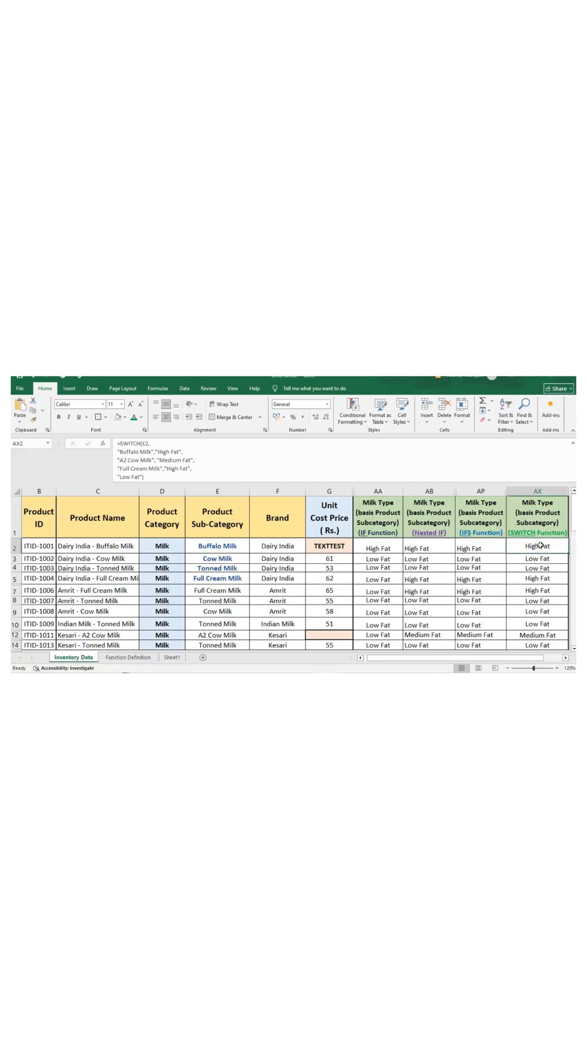
{"action": "type", "text": "=S"}
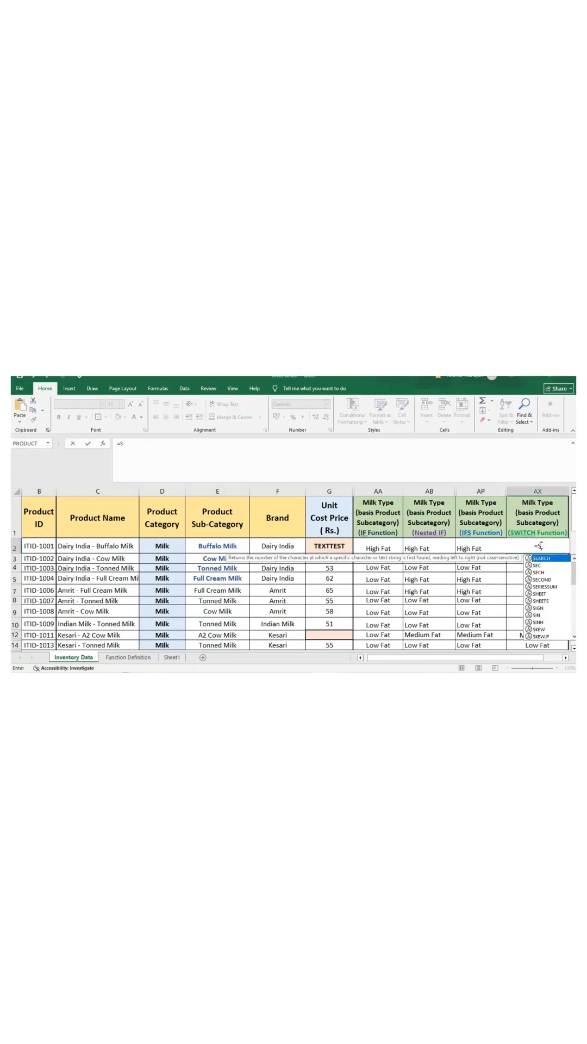
{"action": "type", "text": "WITCH("}
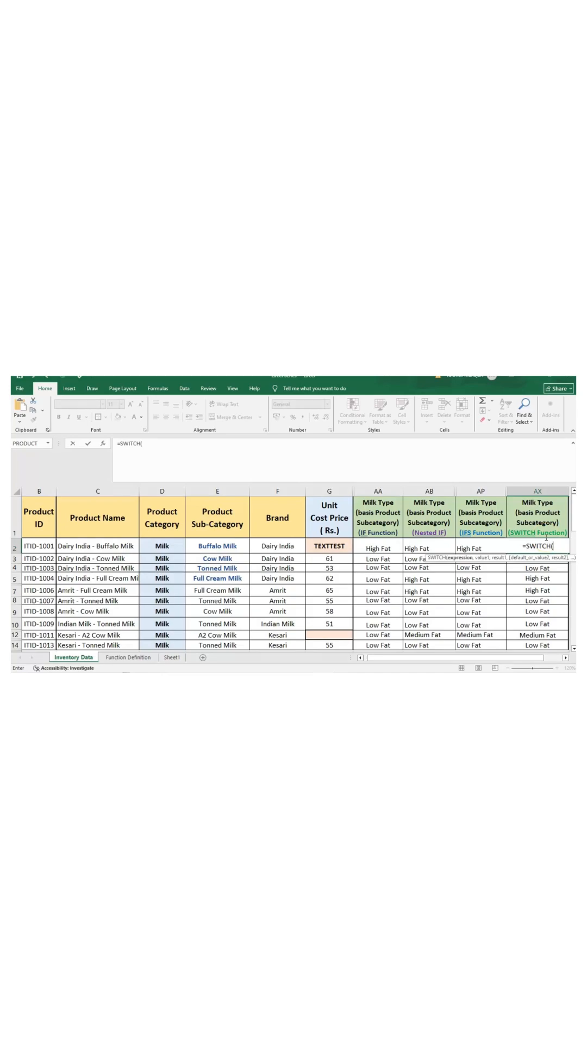
Step: Make the SWITCH test cell E2 with "Buffalo Milk" as its first value
{"action": "left_click", "coordinate": [217, 545]}
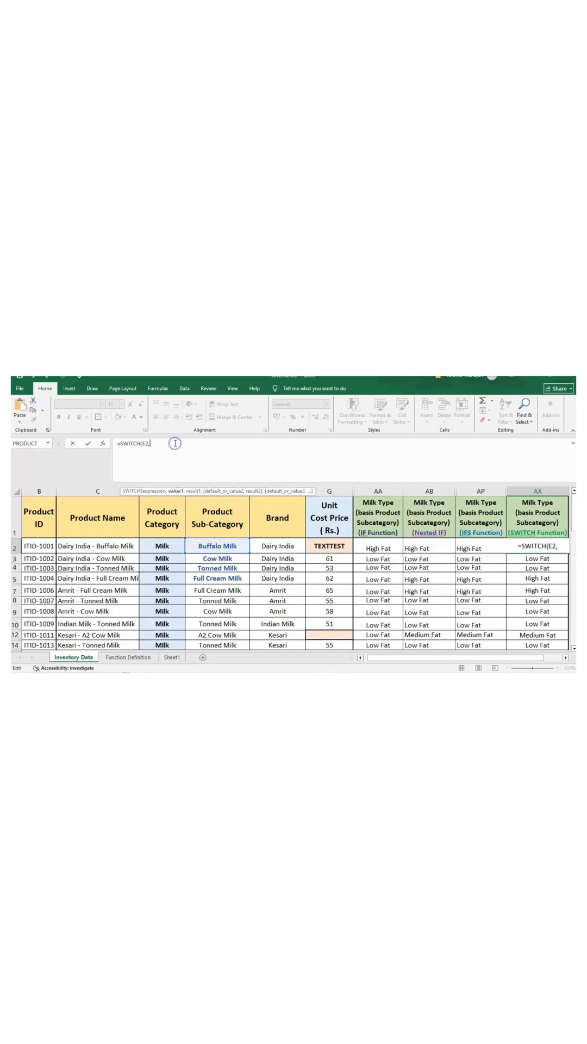
{"action": "type", "text": "\"Buffalo Milk\","}
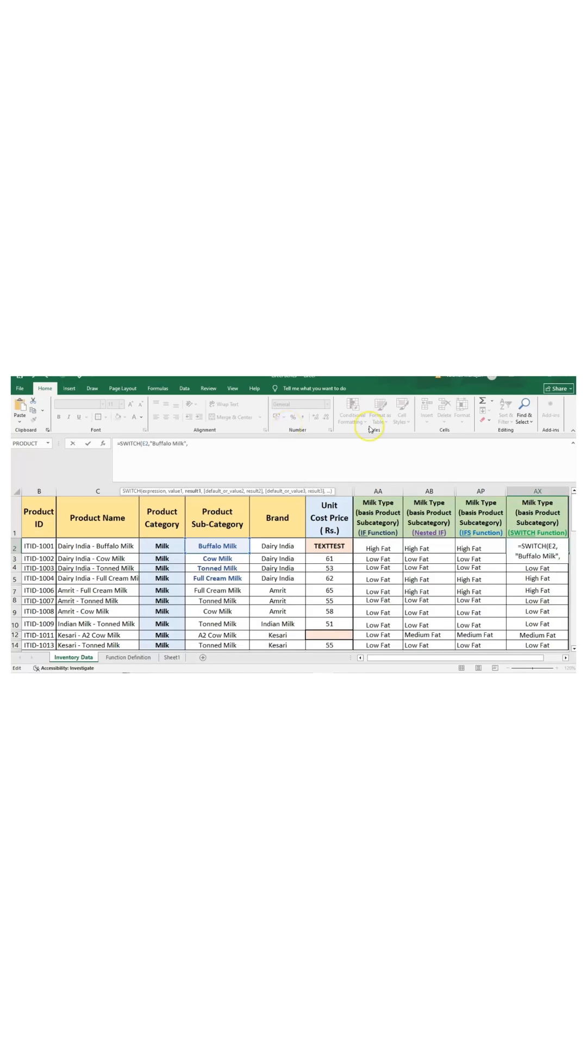
Step: Return "High Fat" for "Buffalo Milk" and for "Full Cream Milk"
{"action": "type", "text": "High Fat\","}
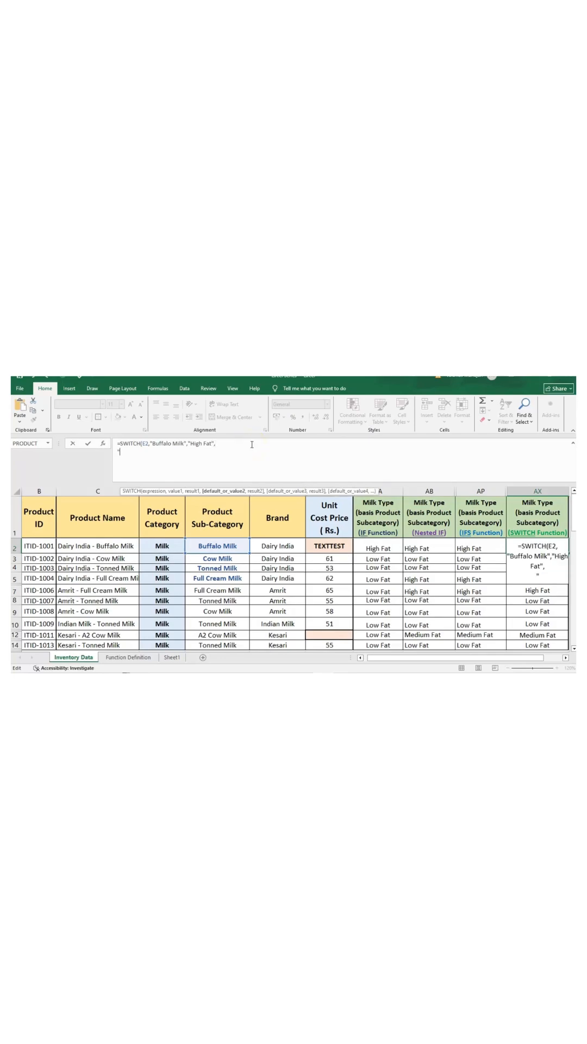
{"action": "type", "text": "\"Full Cream M\""}
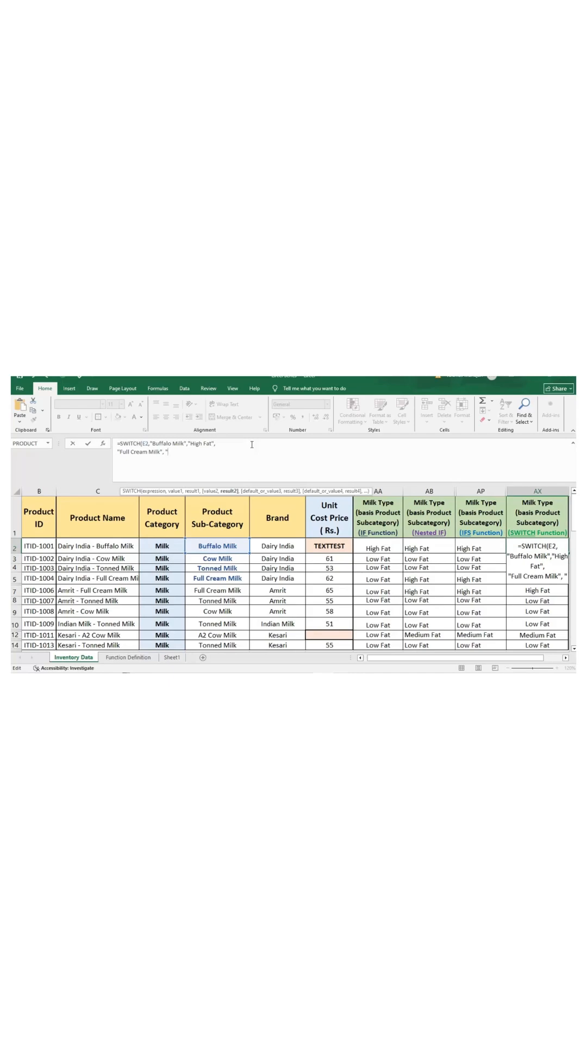
{"action": "type", "text": "\"High Fat\","}
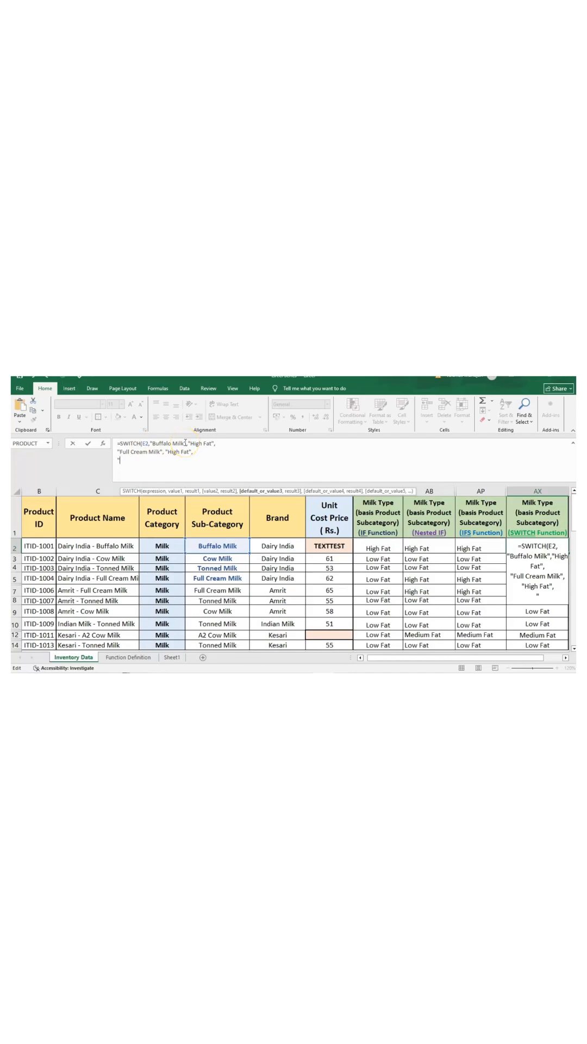
Step: Map "A2 Cow Milk" to "Medium Fat", default to "Low Fat", and close the formula
{"action": "type", "text": "\"A2 Cow Milk\", \""}
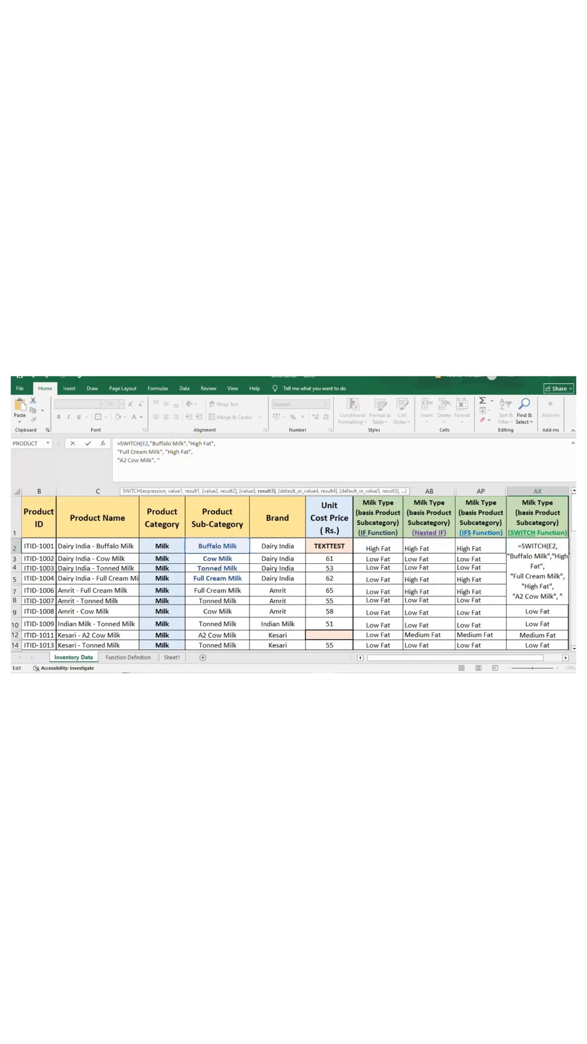
{"action": "type", "text": "Med"}
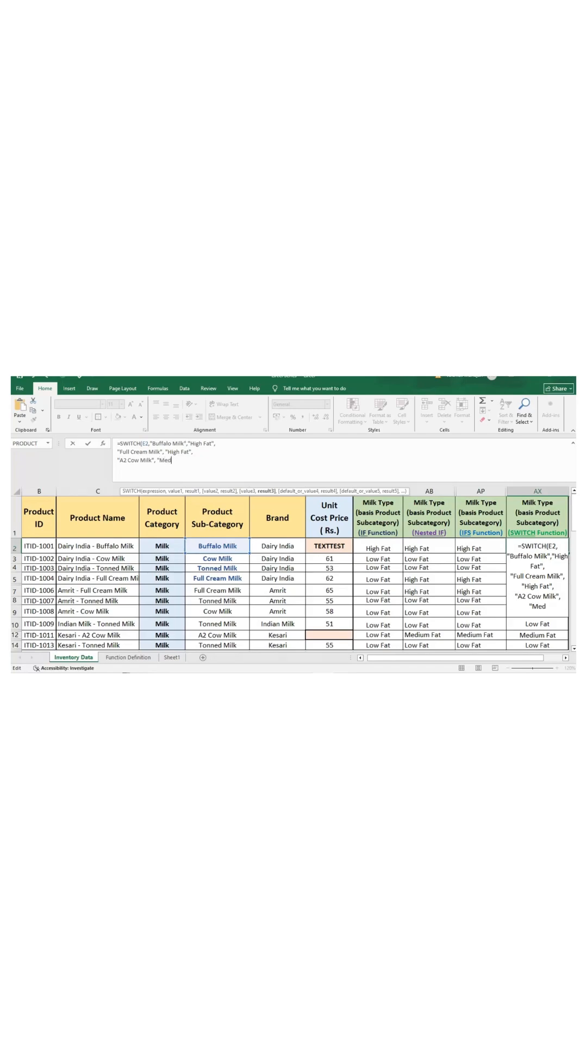
{"action": "type", "text": "ium Fat\","}
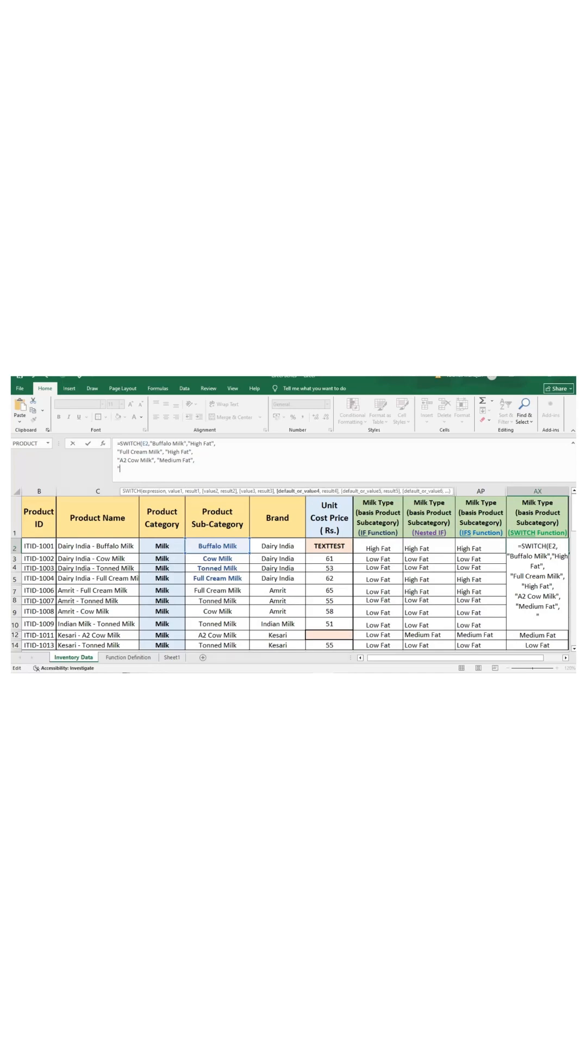
{"action": "type", "text": "Low Fat\")"}
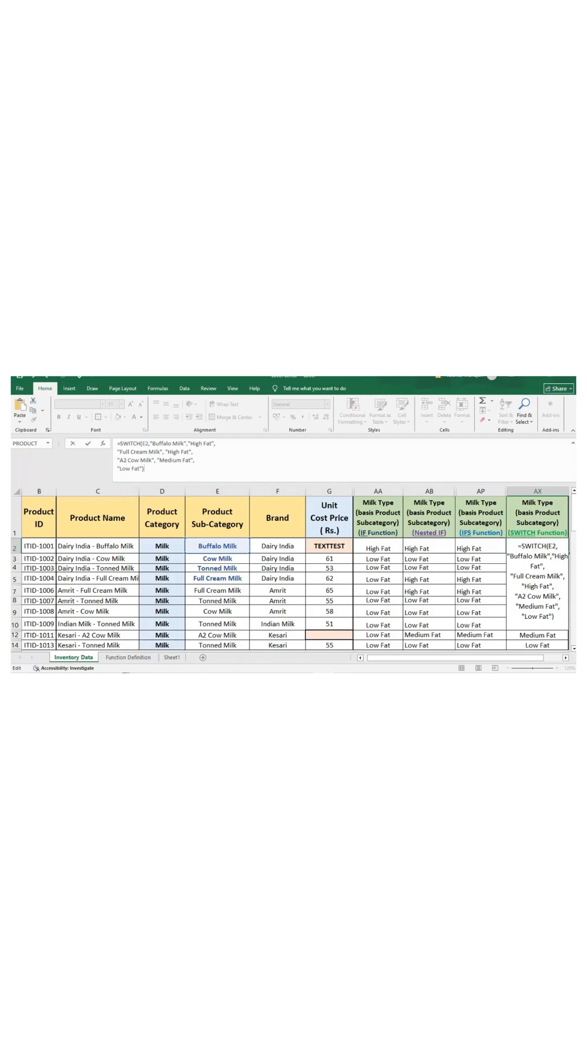